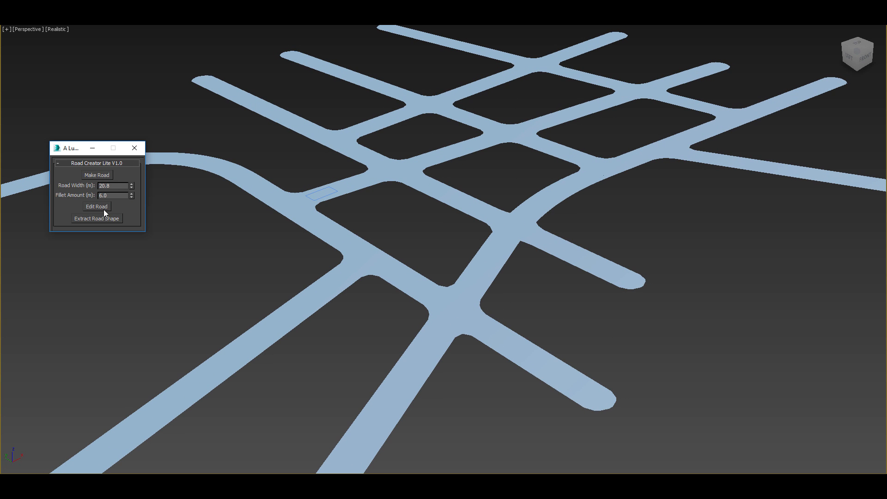
Step: Enter Edit Road in Road Creator Lite and move an end point of the road spline
left_click(96, 206)
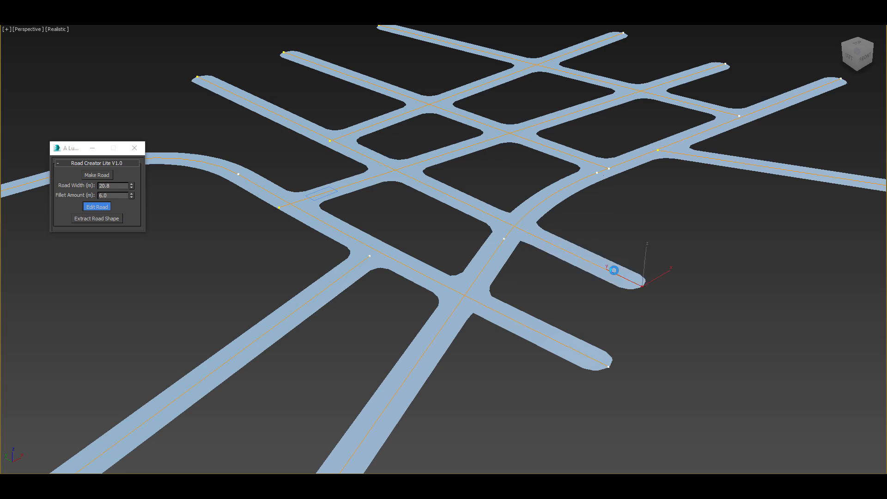
left_click_drag(614, 270, 714, 230)
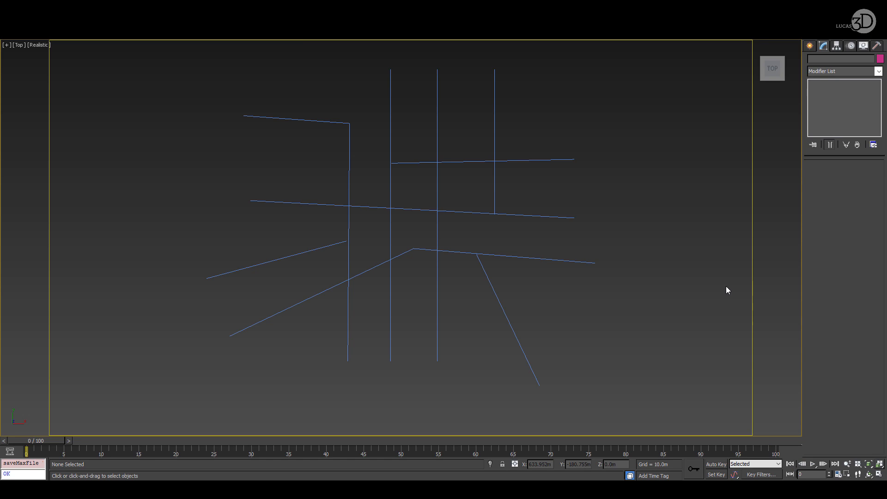
Step: Create a 5 m by 30 m rectangle profile and add an Edit Spline modifier to it
left_click(463, 192)
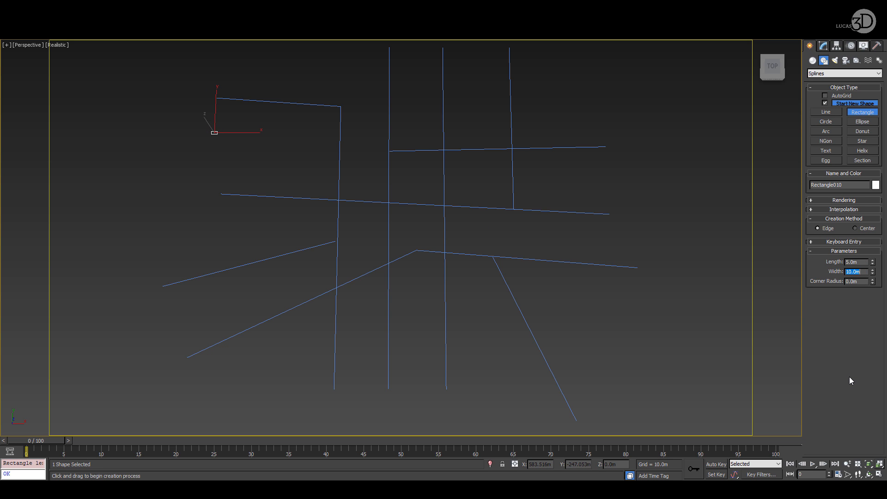
left_click(823, 46)
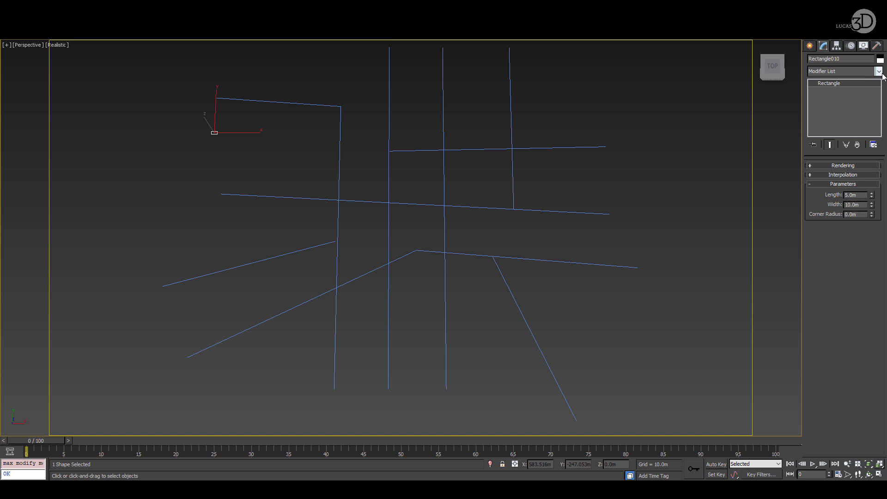
left_click(880, 71)
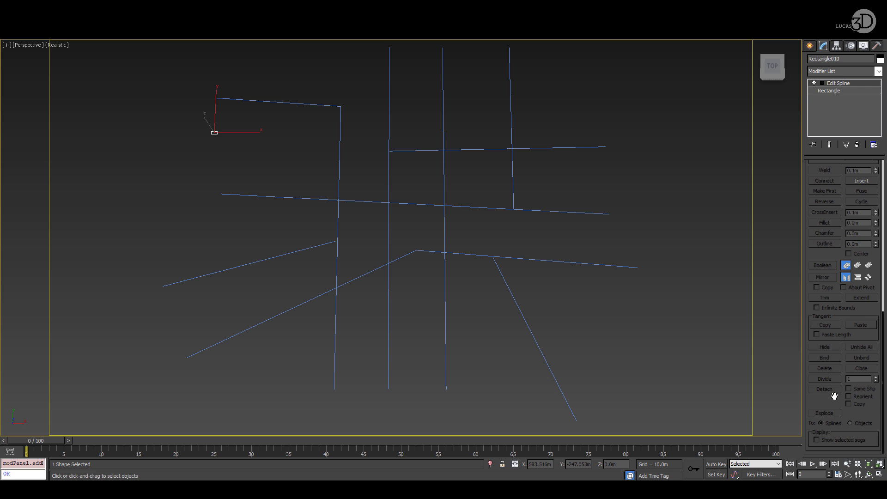
left_click(841, 98)
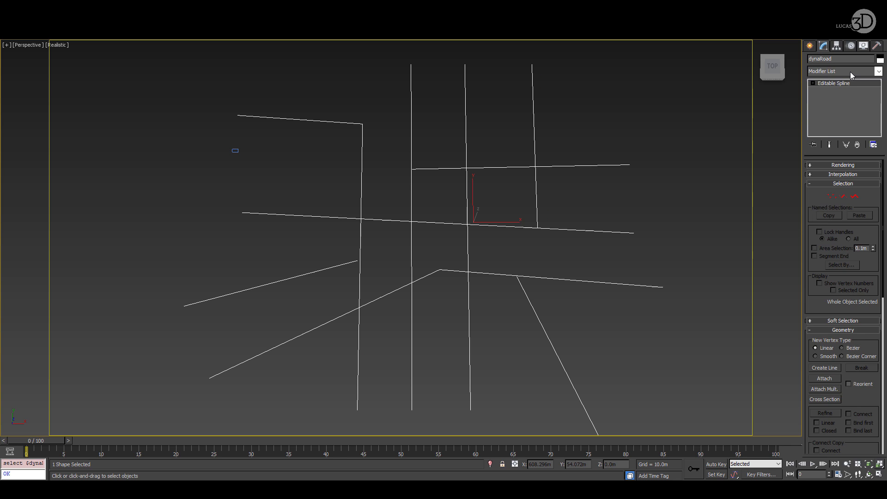
Step: Sweep dynaRoad with Rectangle010 as custom section and enable Union Intersections
left_click(840, 71)
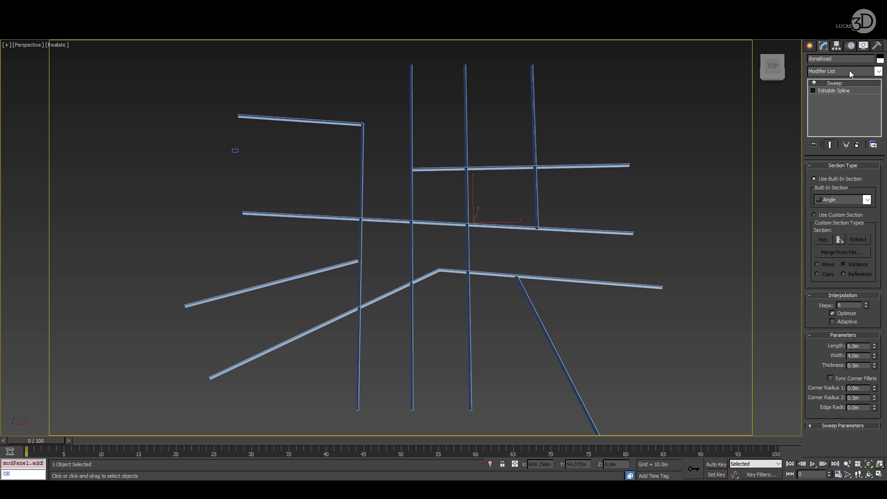
left_click(815, 215)
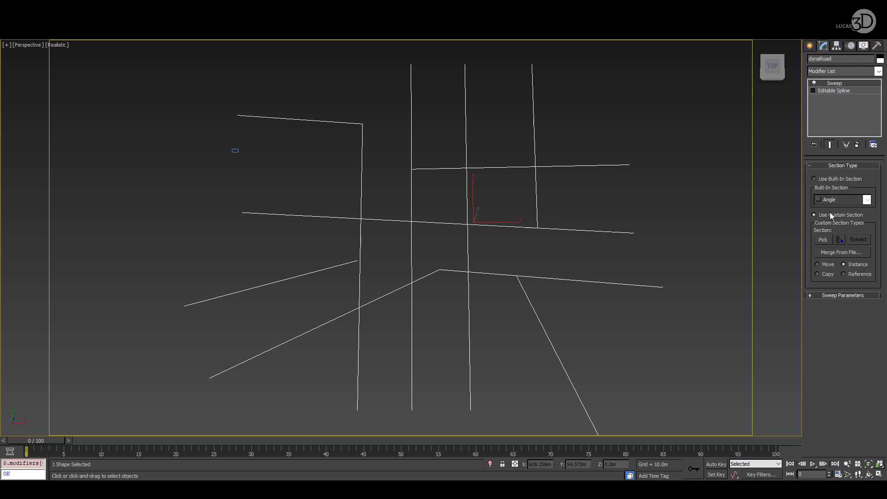
left_click(822, 239)
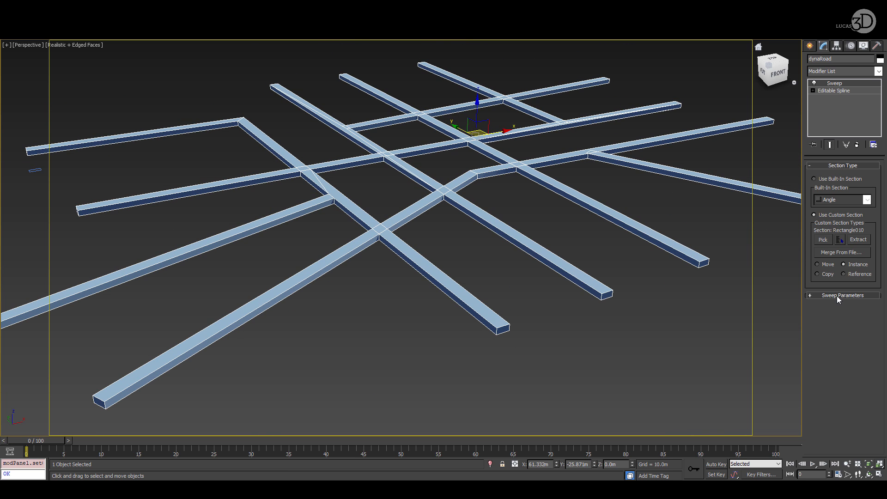
left_click(842, 295)
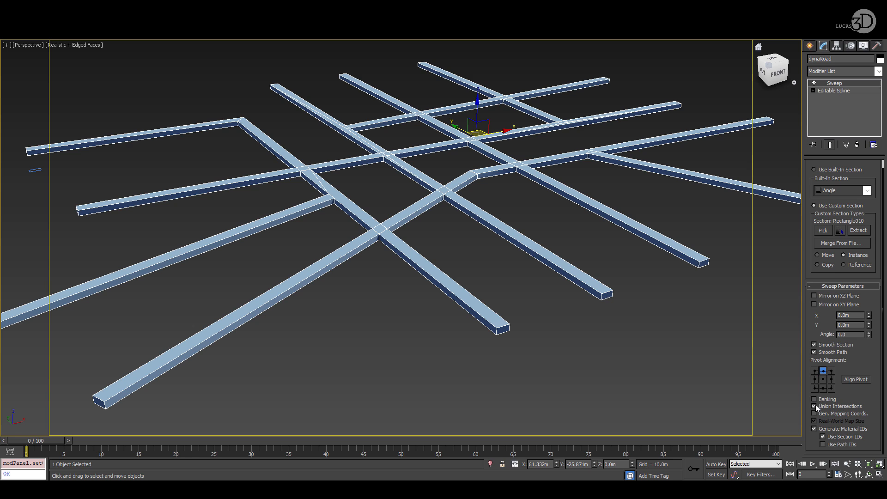
left_click(813, 406)
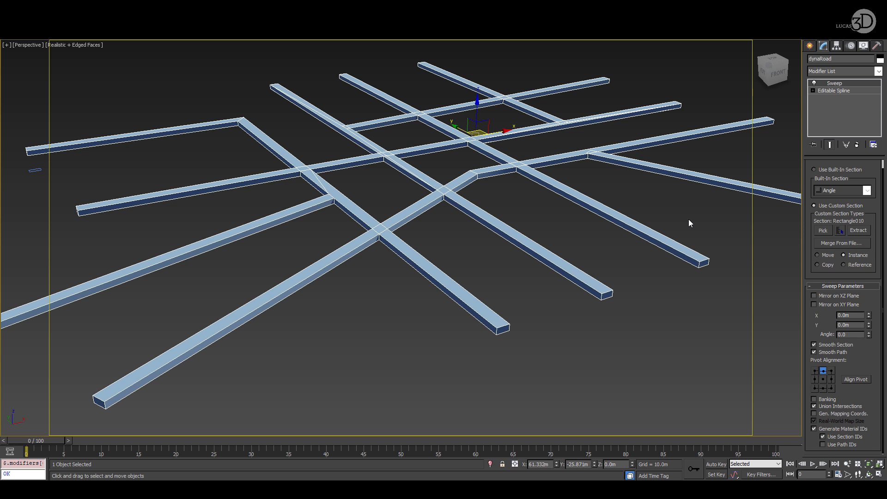
mouse_move(488, 299)
type("Smooth")
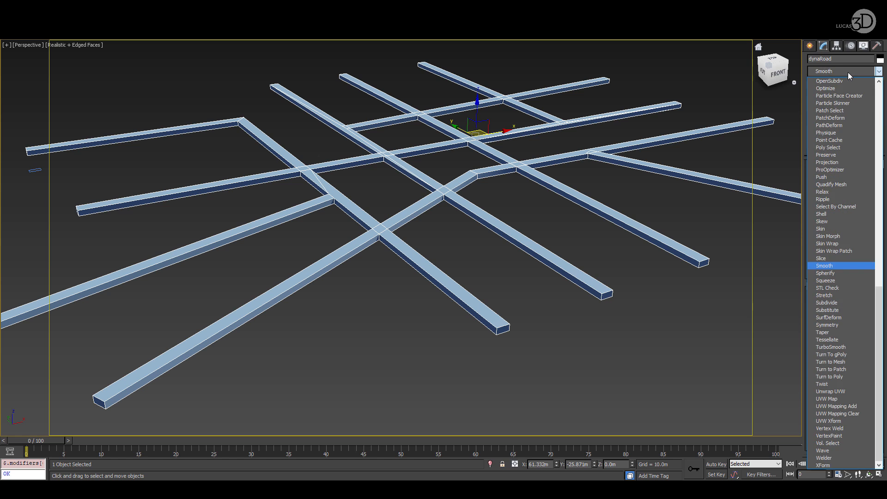
Step: Add Smooth, then a Vol. Select picking faces by smoothing group, and begin a second Vol. Select
left_click(825, 265)
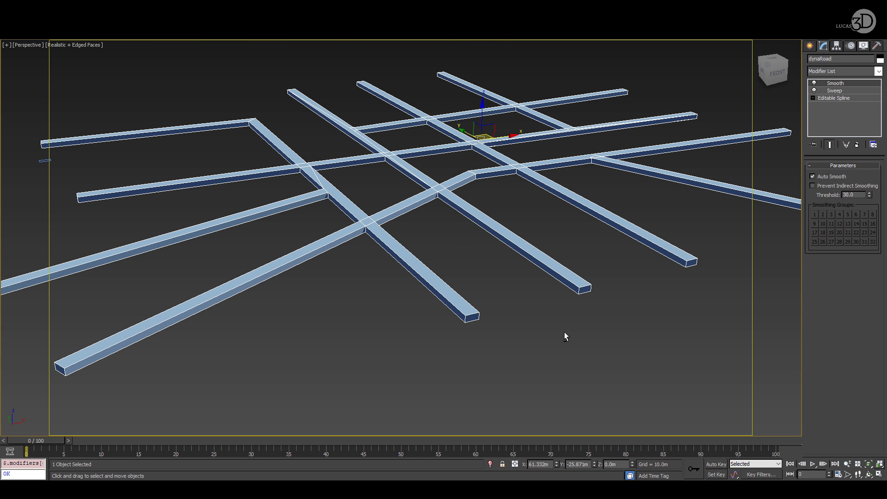
left_click(843, 71)
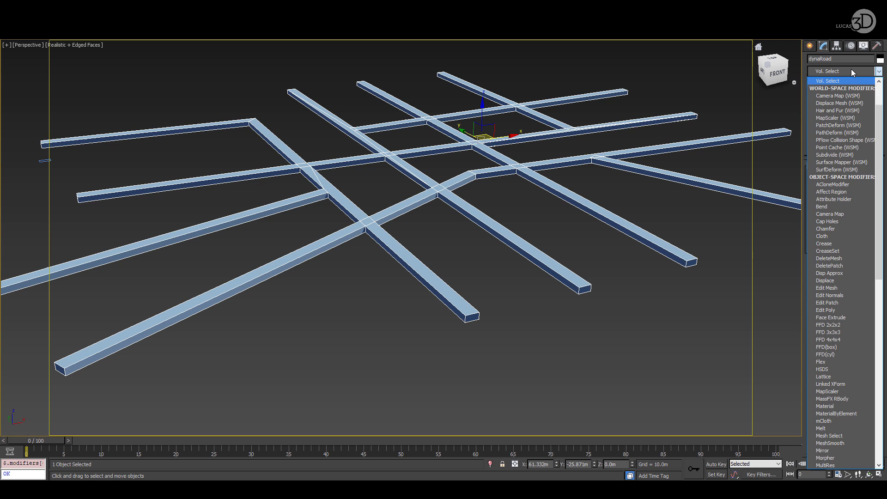
left_click(827, 80)
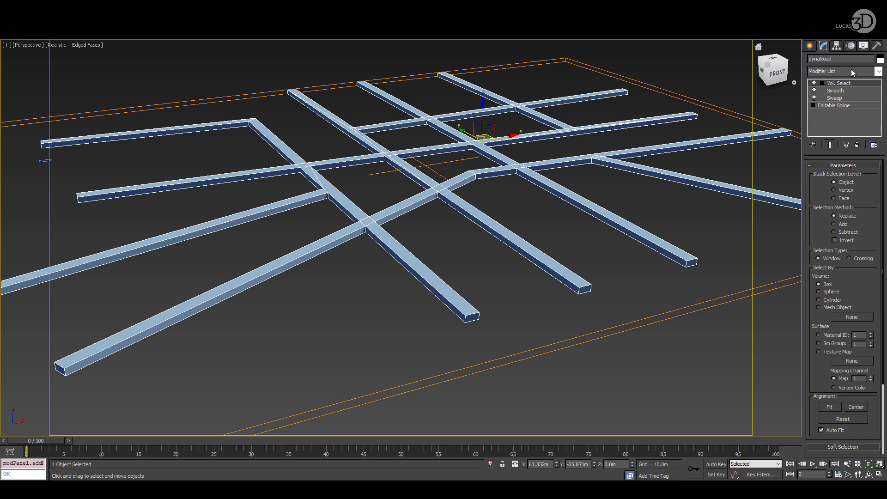
left_click(842, 198)
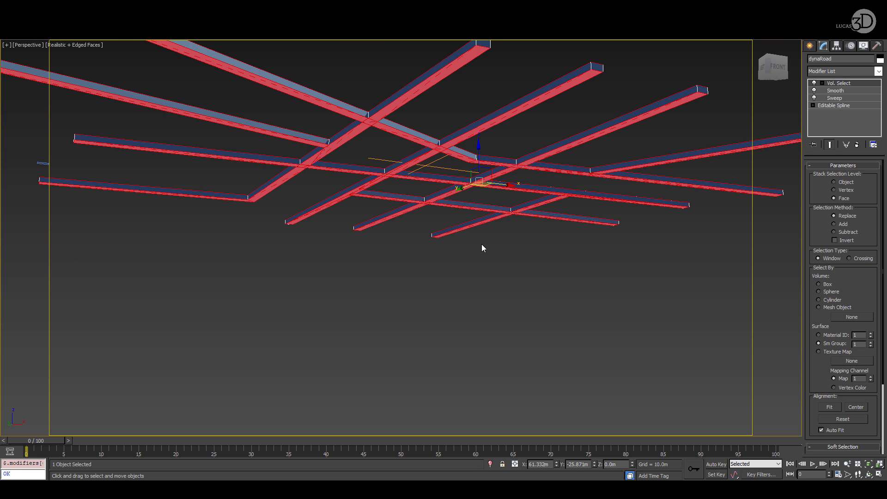
left_click(842, 72)
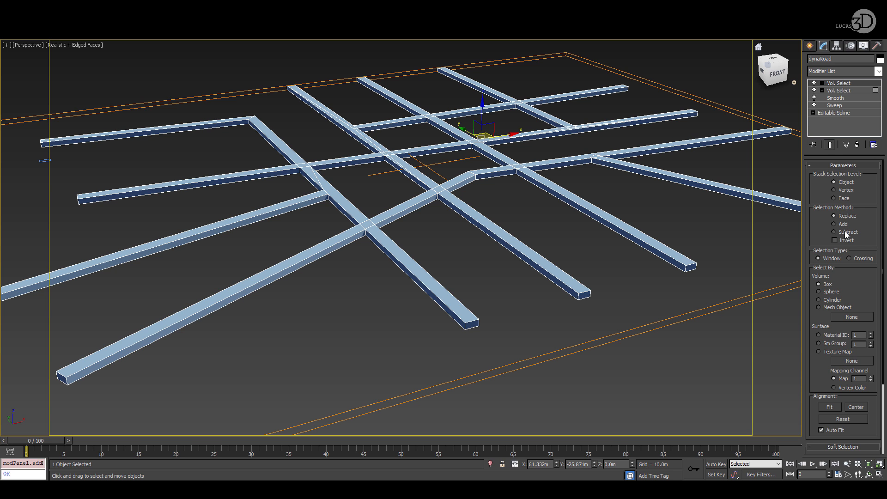
Step: Set the second Vol. Select to subtract faces by material ID and add DeleteMesh for the side faces
left_click(835, 198)
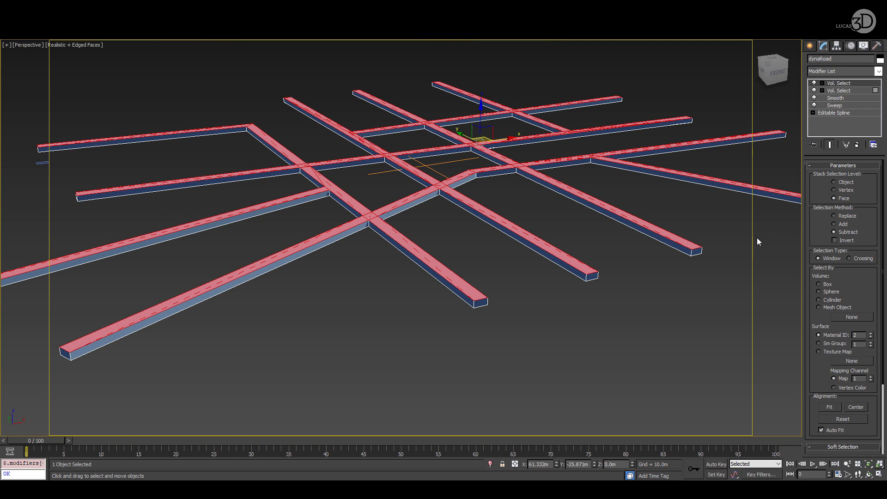
mouse_move(836, 241)
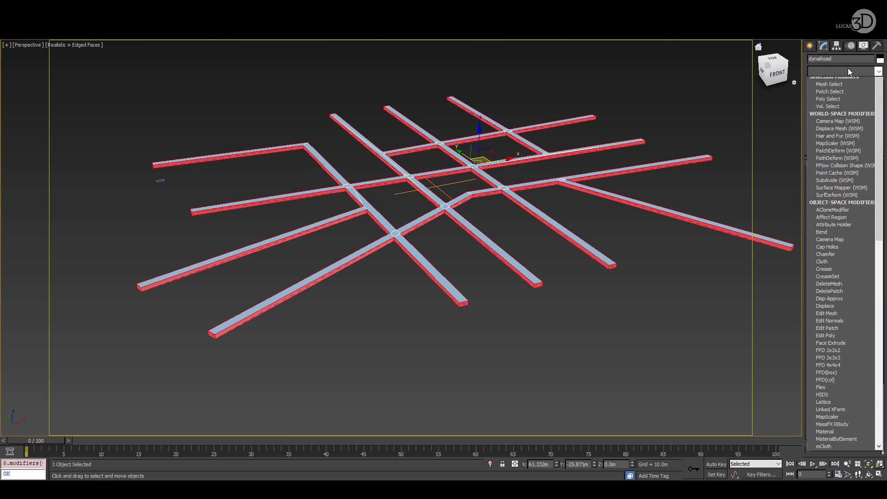
left_click(829, 80)
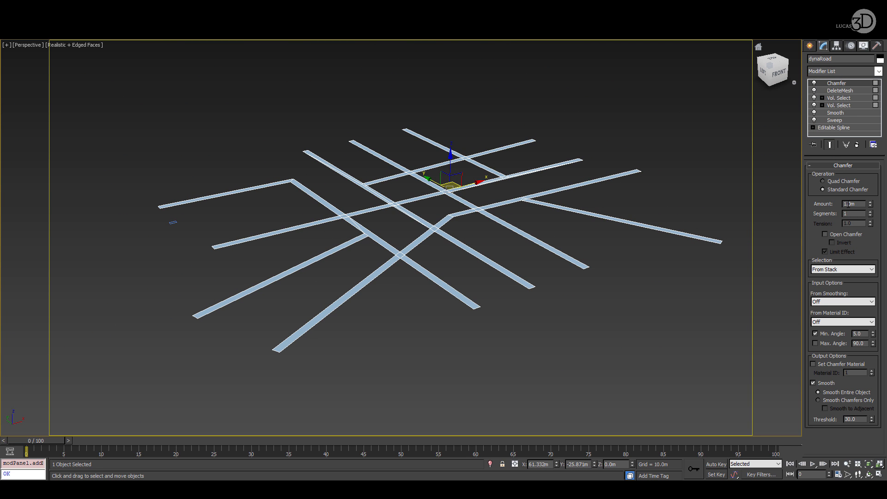
Step: Chamfer all road vertices with smoothing, then stack a second Chamfer smoothing only chamfered areas
left_click(843, 269)
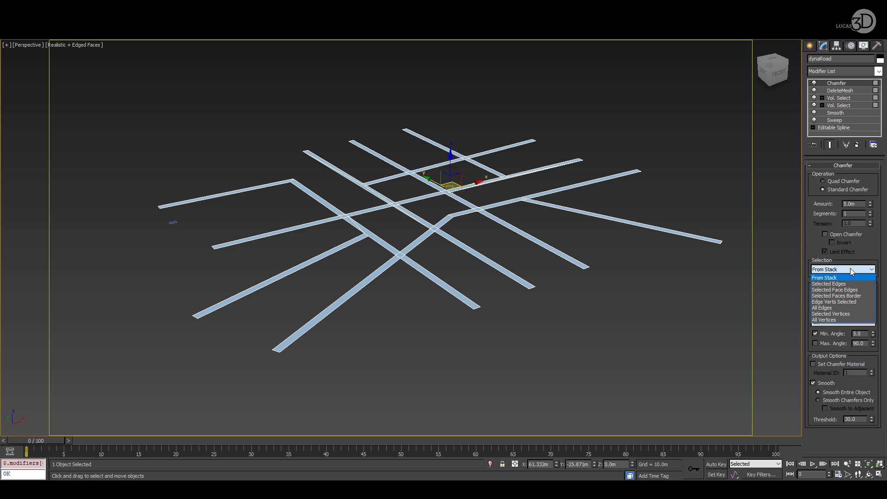
left_click(825, 320)
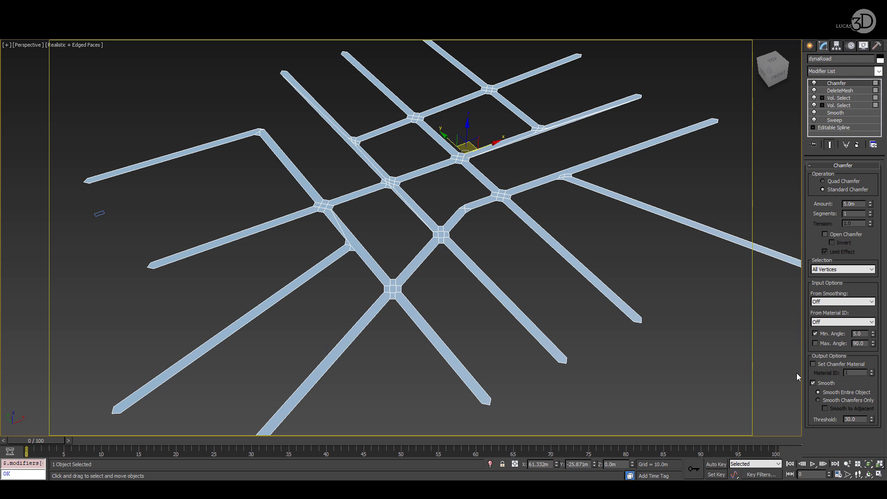
left_click(818, 400)
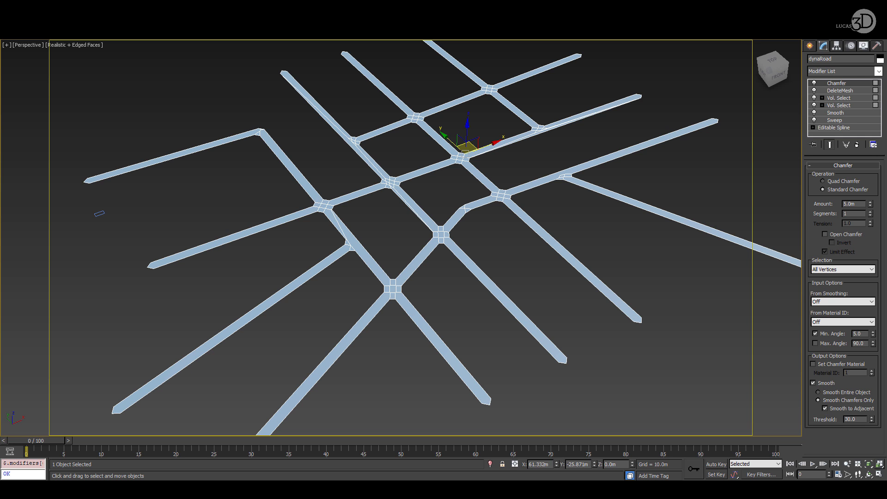
left_click(856, 71)
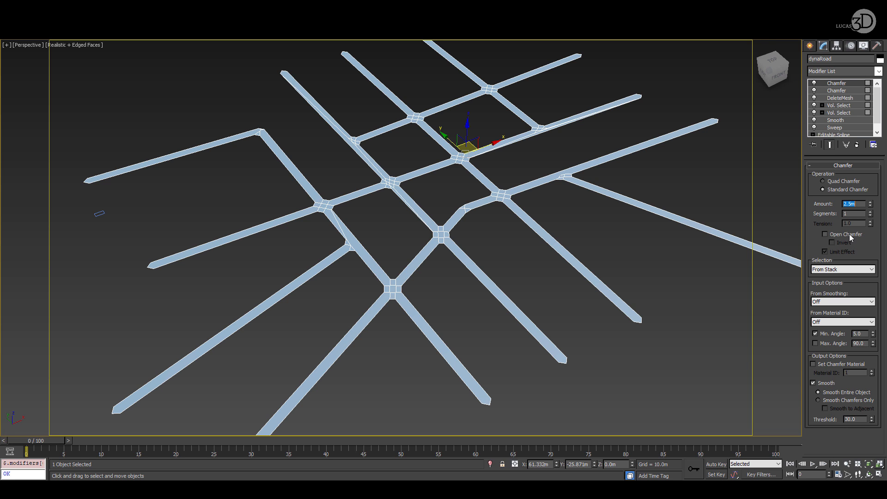
left_click(842, 268)
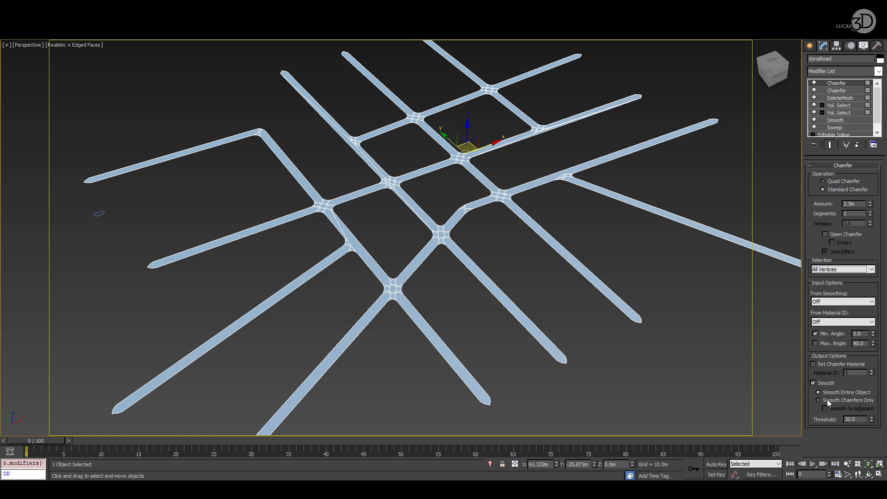
left_click(818, 400)
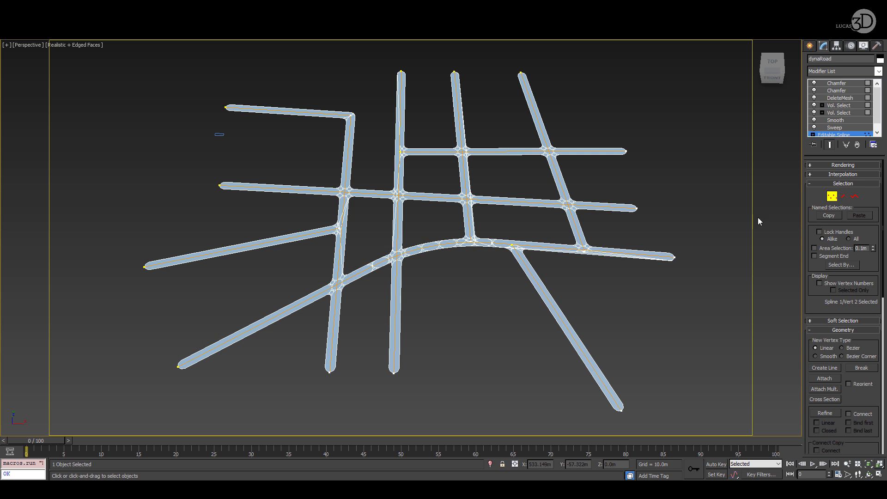
Step: Show the road's chamfer settings with a 5 m amount and view the whole road network
left_click(837, 89)
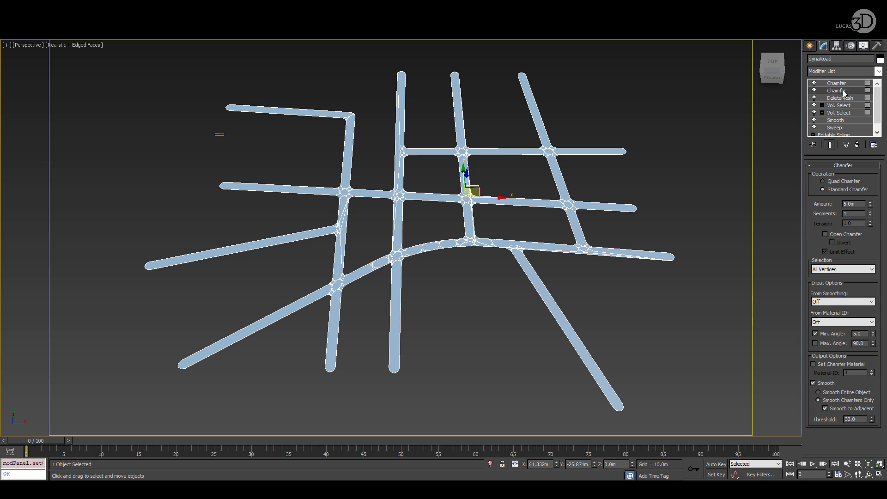
left_click(837, 83)
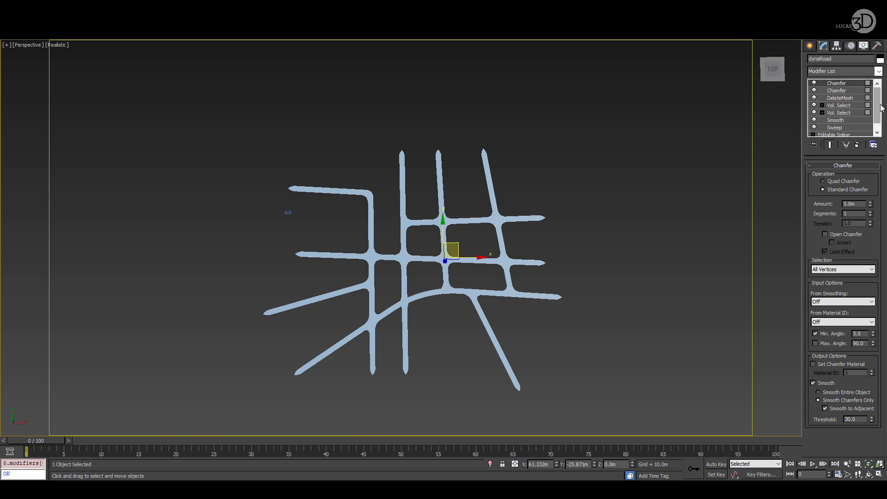
left_click(832, 135)
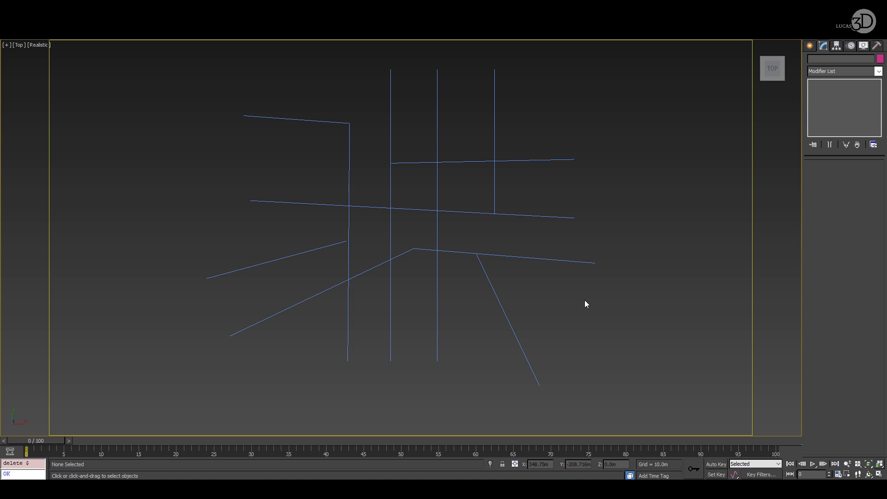
mouse_move(541, 306)
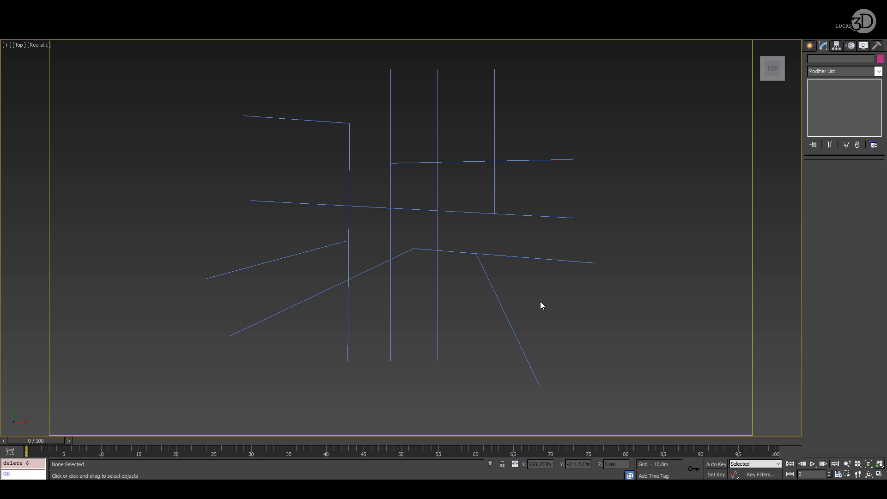
Step: Select the dynaRoad spline network and search 'roa' to launch Road Creator Lite
left_click(441, 193)
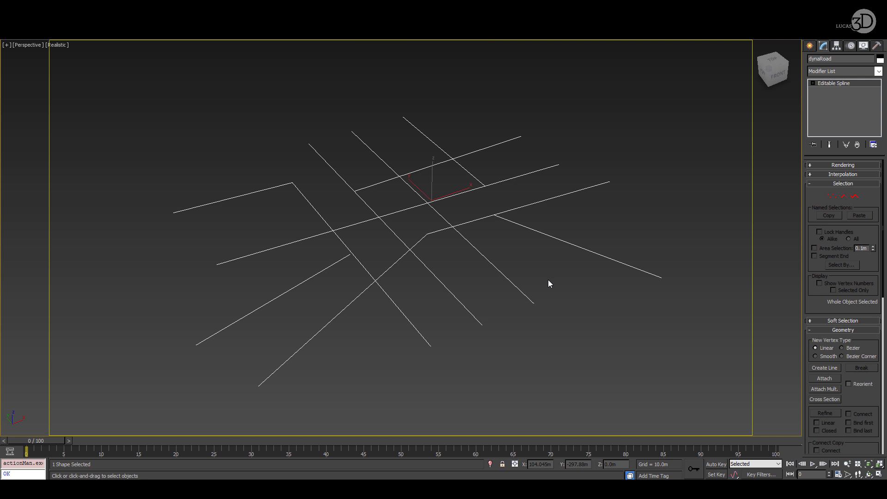
type("roa")
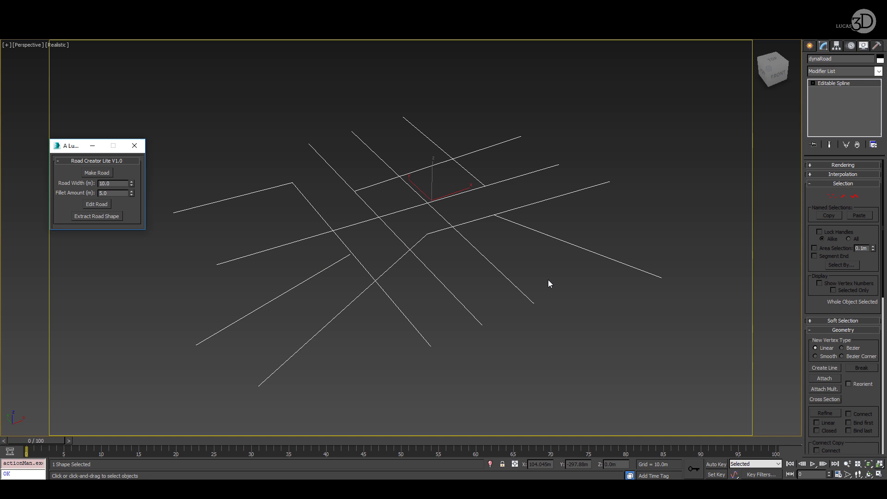
mouse_move(113, 179)
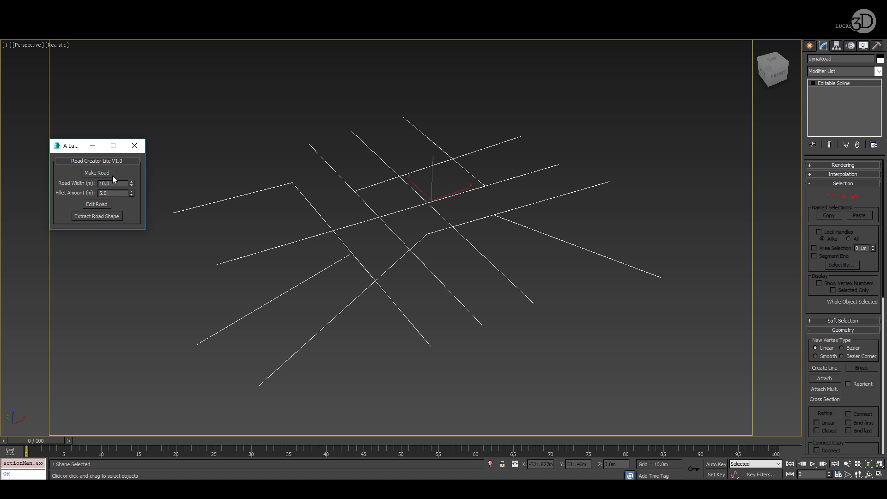
Step: Make Road from the splines and make the roadProfile rectangle unique in the modifier stack
left_click(96, 172)
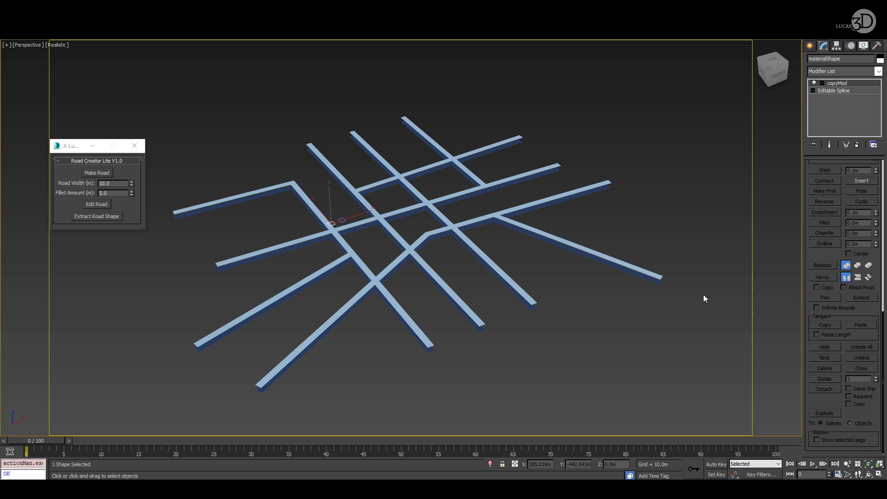
left_click(836, 83)
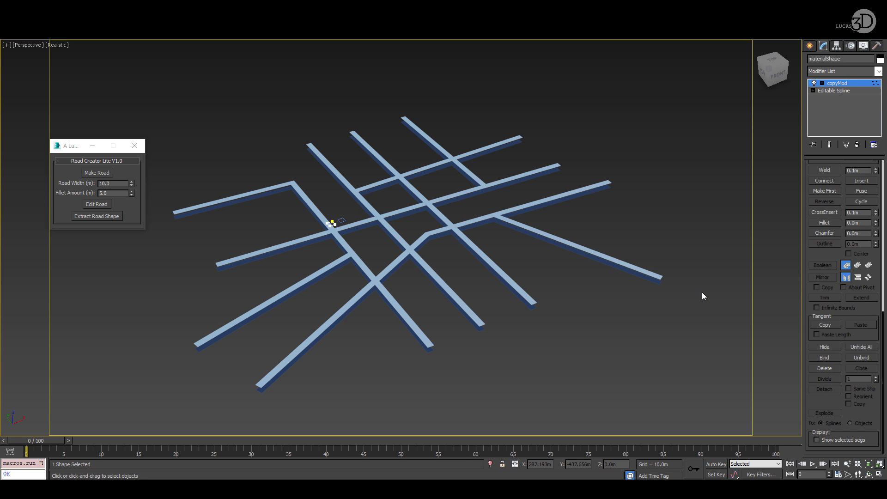
right_click(836, 83)
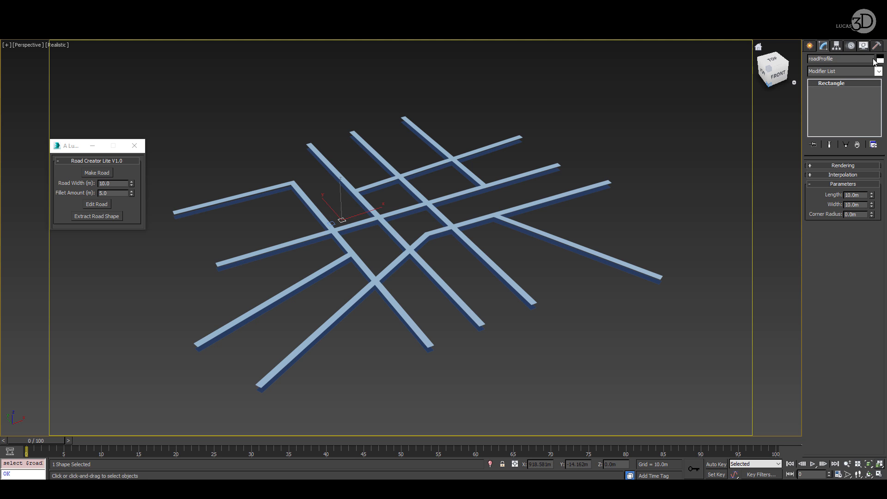
right_click(831, 83)
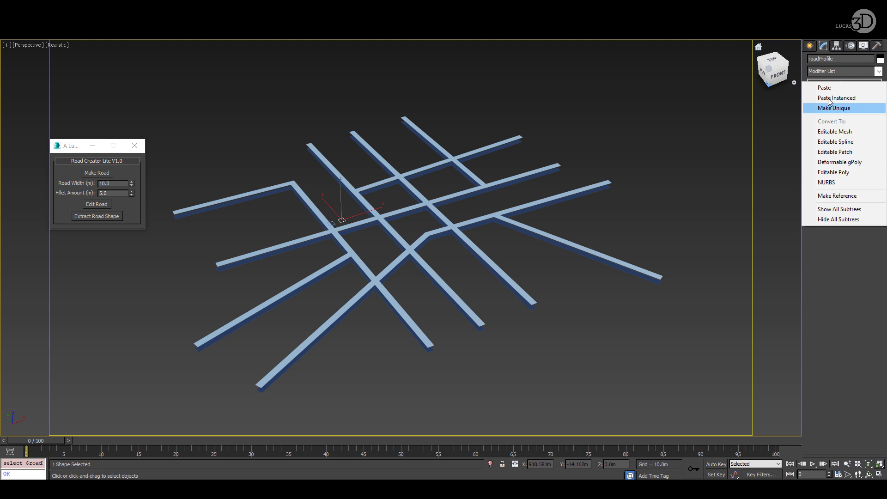
left_click(834, 108)
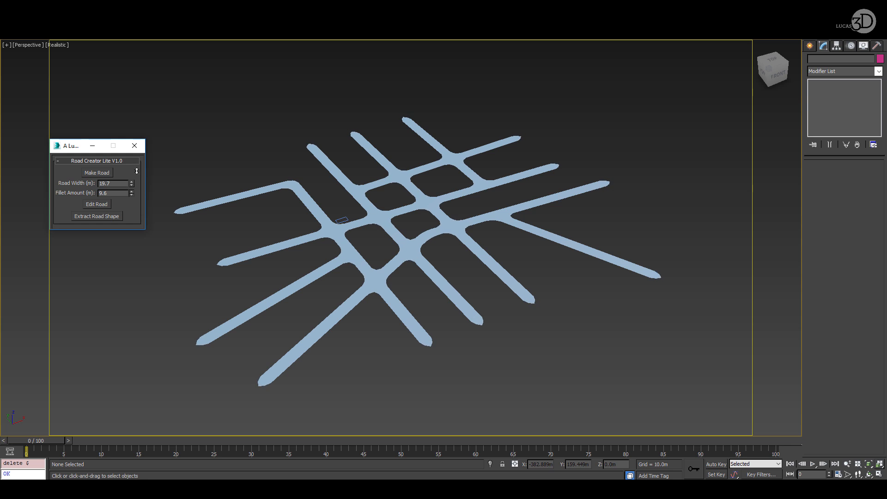
Step: Adjust fillet and road width spinners and move a spline vertex to curve the left corner road
left_click_drag(131, 191, 131, 195)
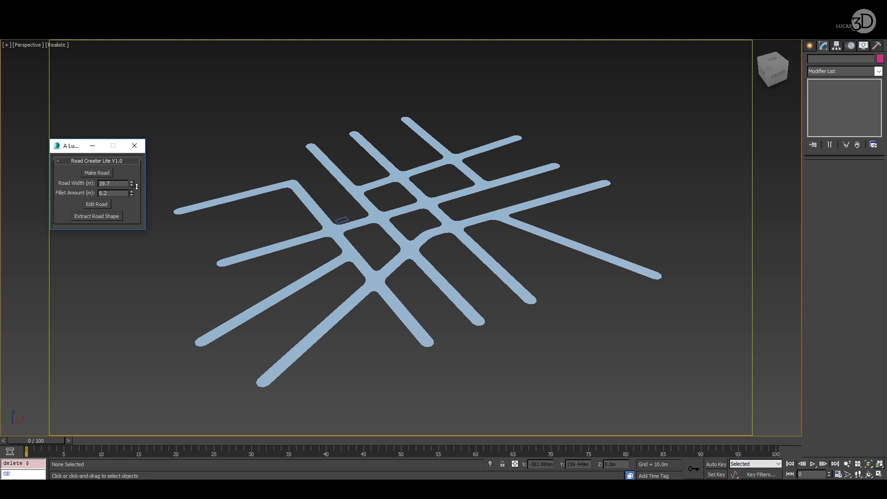
left_click(96, 204)
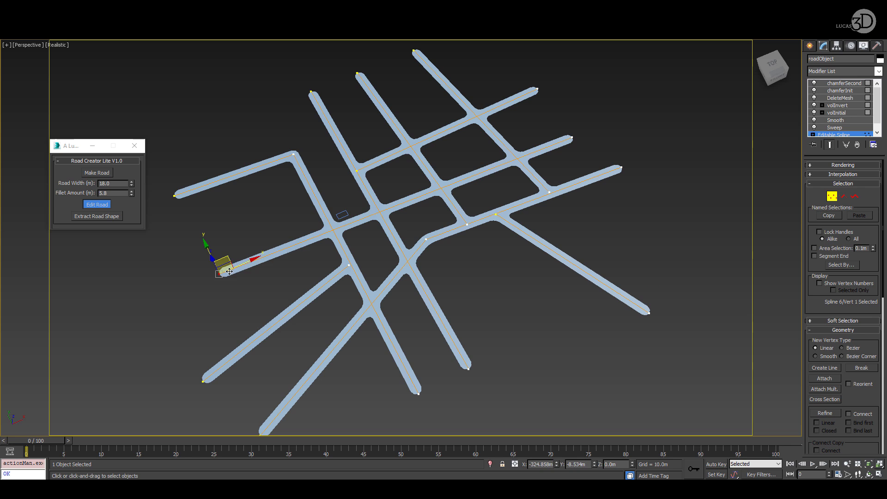
left_click_drag(226, 266, 328, 213)
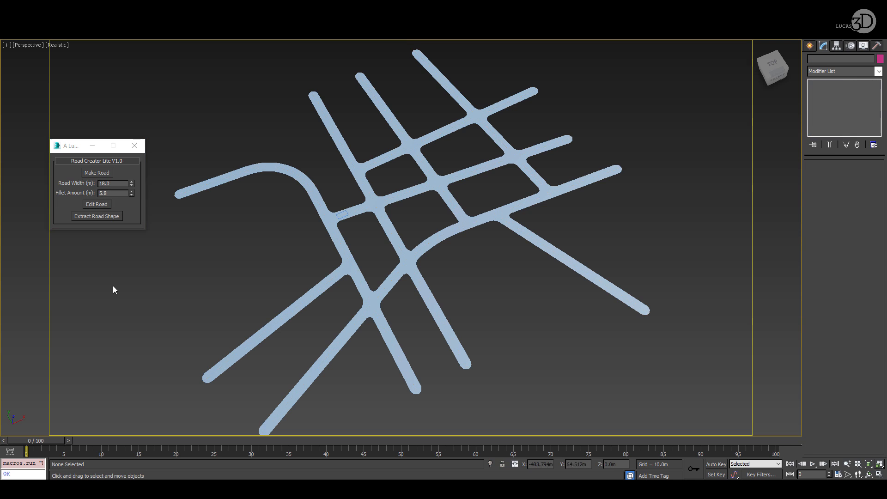
left_click_drag(132, 181, 132, 186)
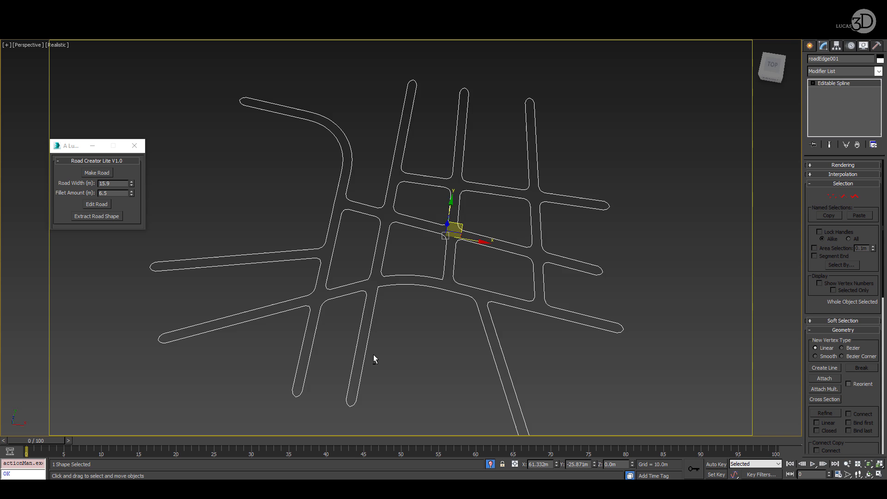
Step: Extract the road edge outline as roadEdge001, then remove it, leaving the filleted road mesh
left_click(96, 173)
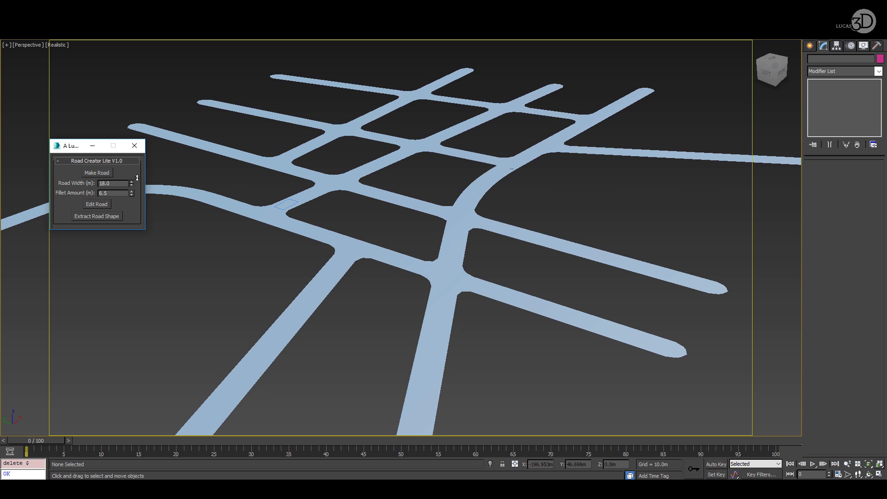
left_click(131, 181)
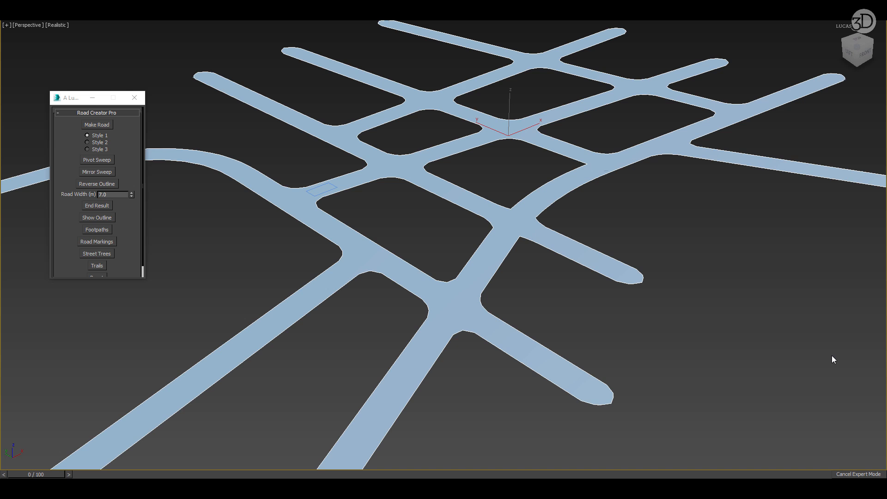
Step: Generate the Style 1 curbed road geometry, then add footpaths, dashed markings and street trees
left_click(96, 125)
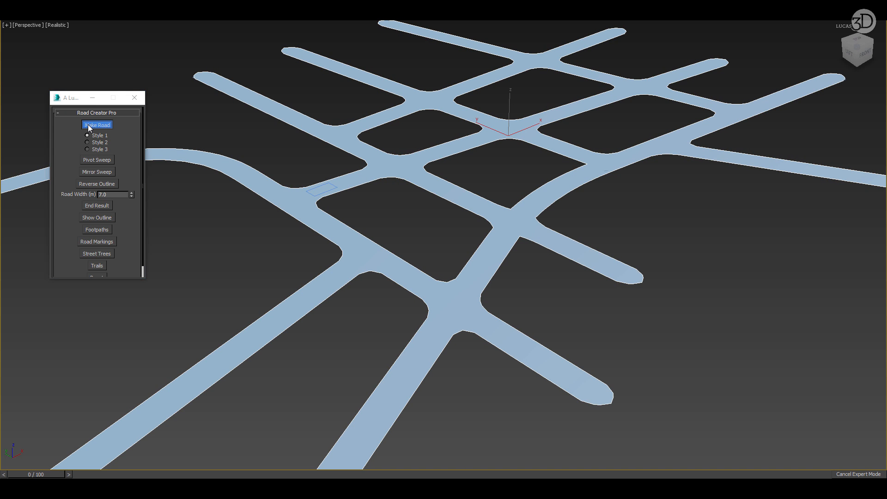
left_click(96, 125)
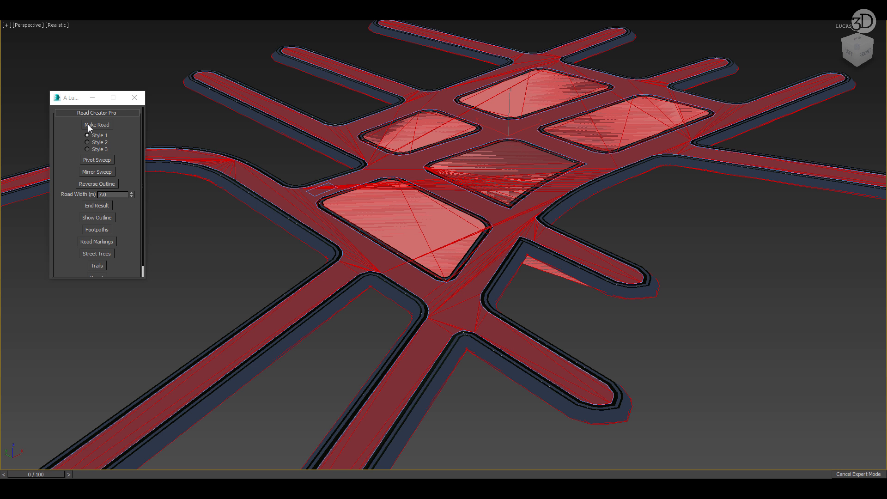
left_click(96, 241)
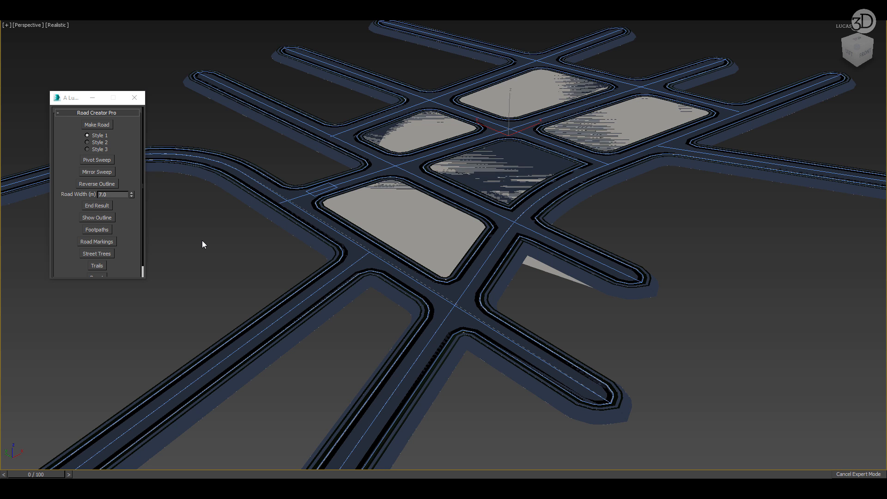
left_click(96, 253)
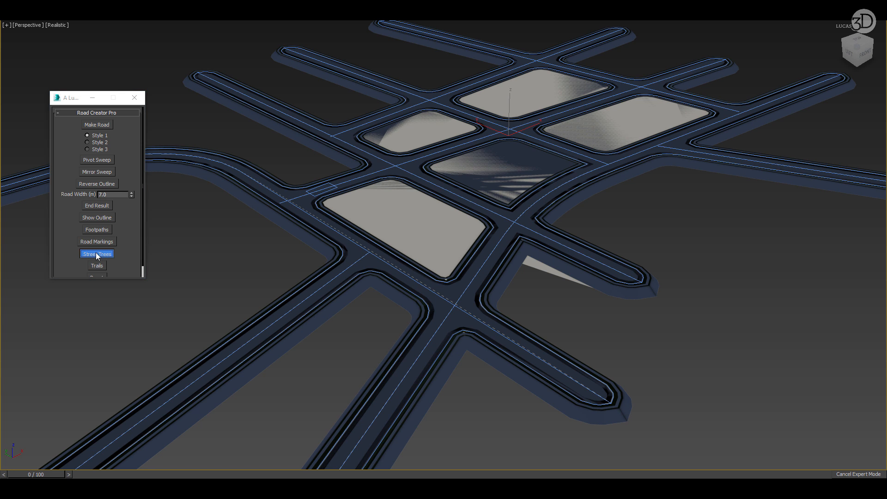
mouse_move(172, 255)
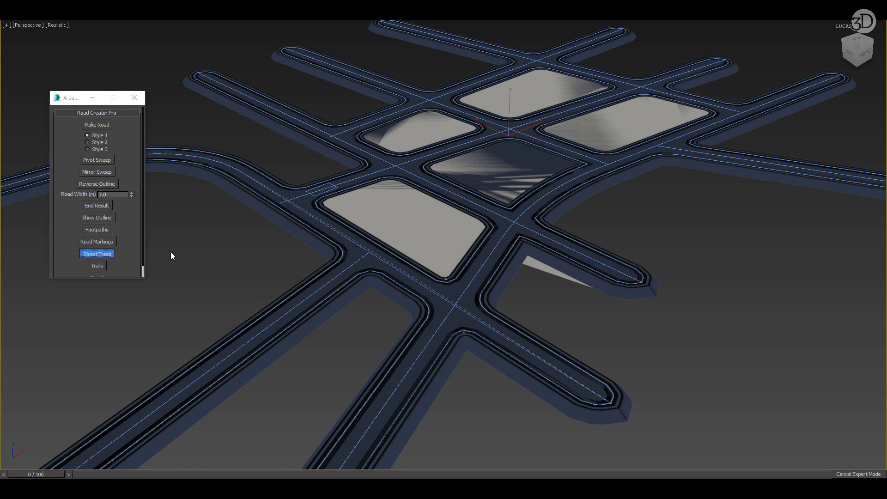
Step: Add traffic trails along every road once the street trees are placed
left_click(96, 253)
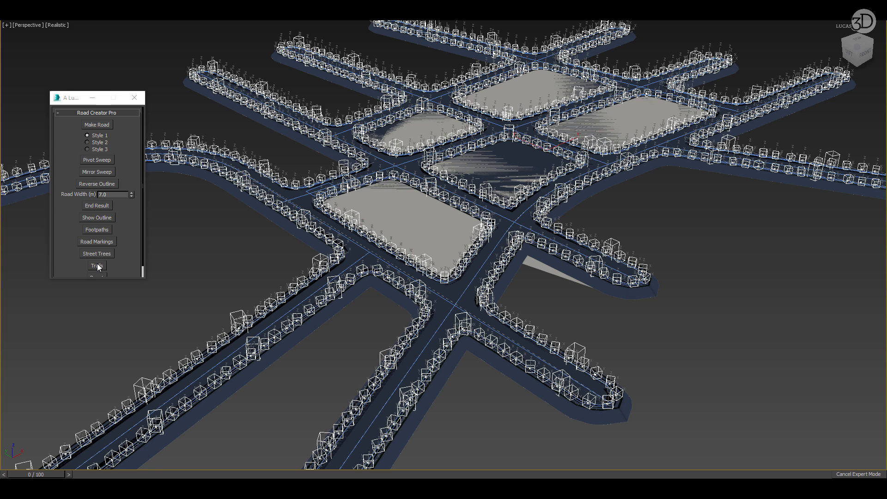
left_click(96, 265)
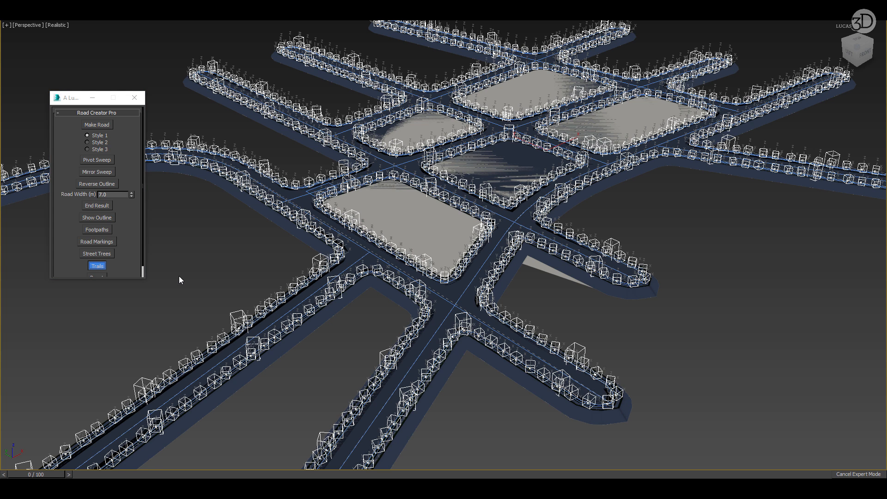